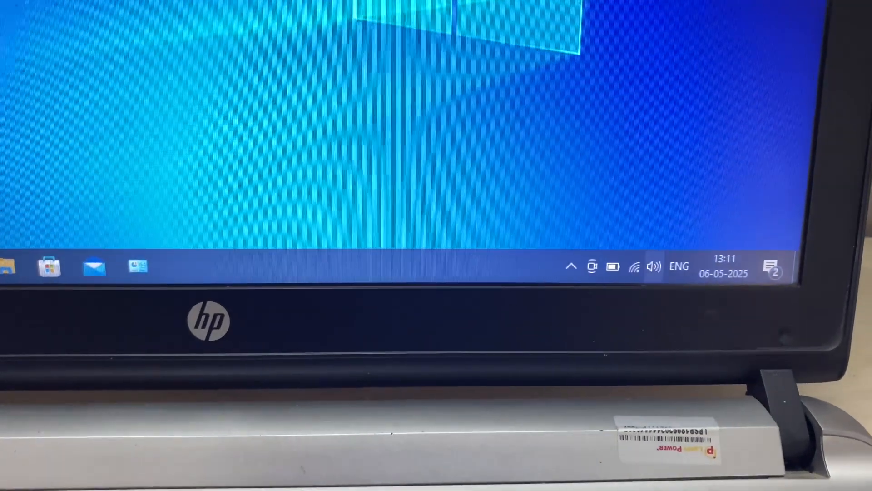
Reveal the hidden background app icons in the taskbar notification area.
click(571, 266)
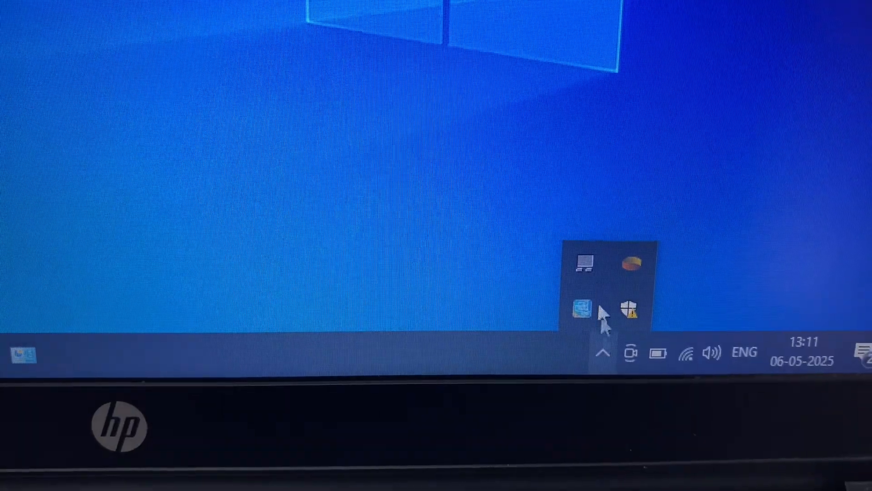
Reach Mouse Properties' TouchPad tab from the Synaptics tray icon, then close the dialog.
right_click(581, 263)
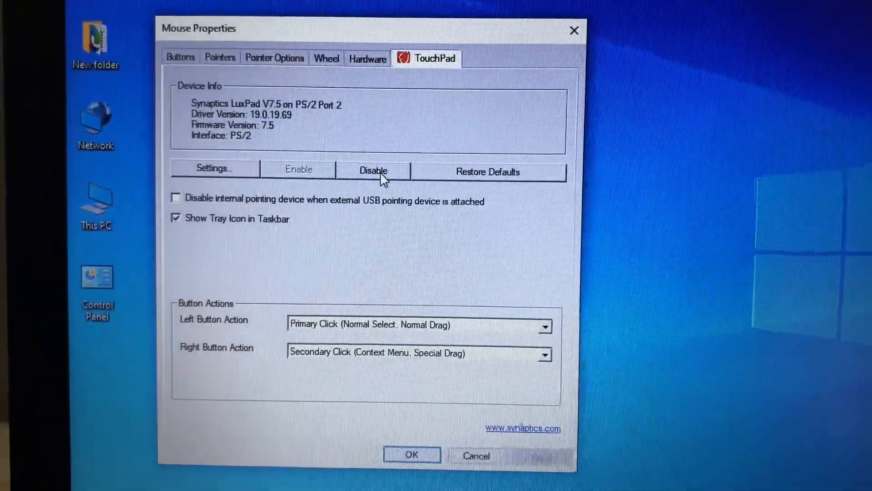
click(411, 454)
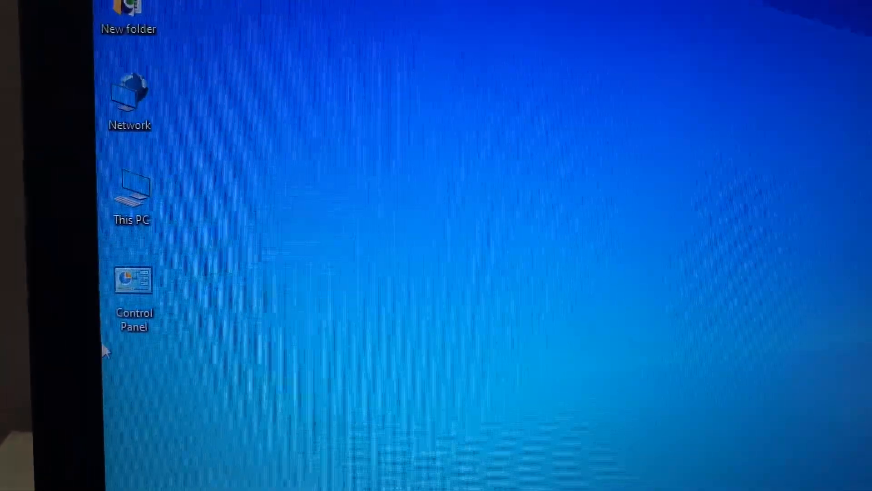
Reopen Mouse Properties on the TouchPad tab via the Control Panel's Mouse item.
double_click(133, 280)
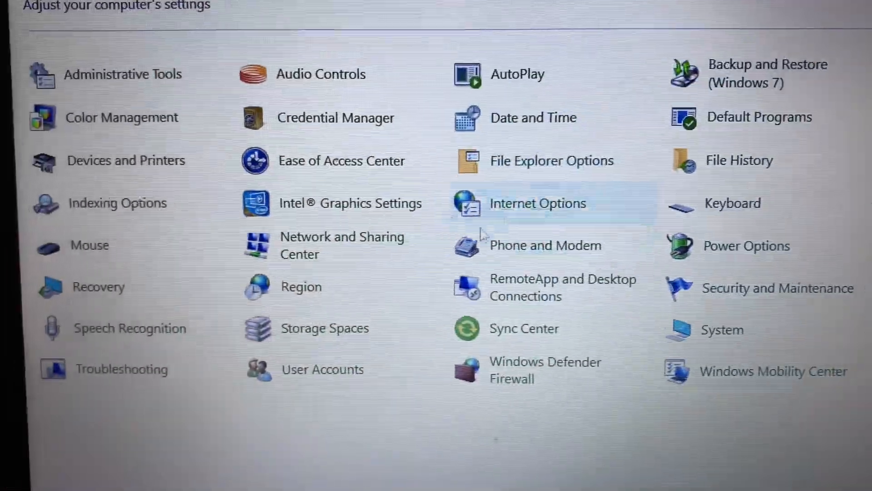
click(89, 246)
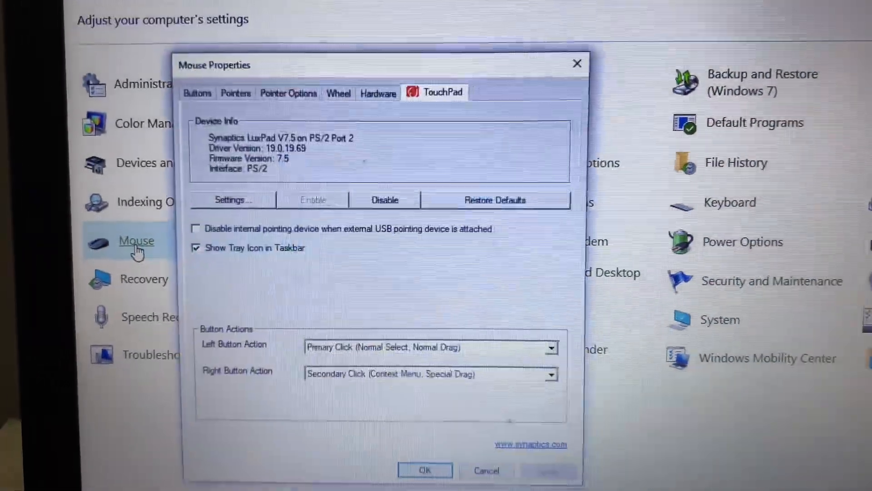